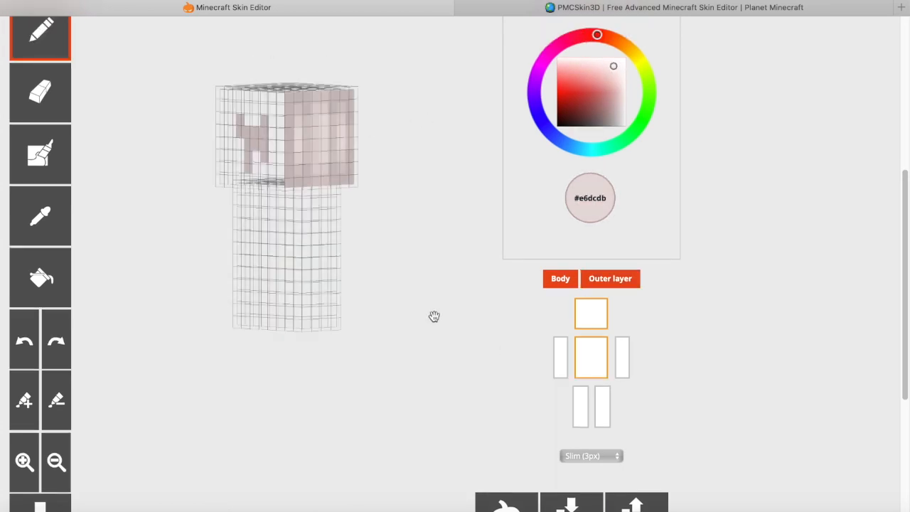
Shade the hair with two braids down the torso, then show the outer layer and all limbs
{"action": "left_click", "coordinate": [609, 278]}
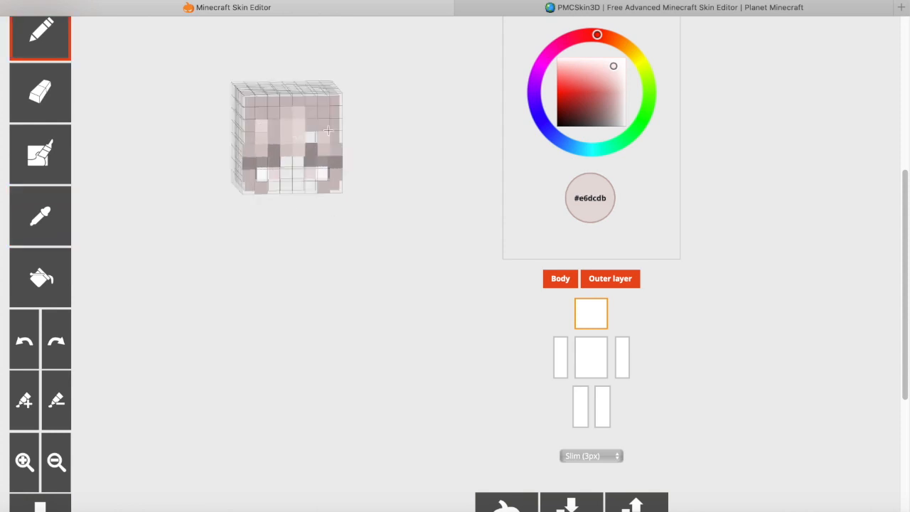
{"action": "left_click", "coordinate": [40, 92]}
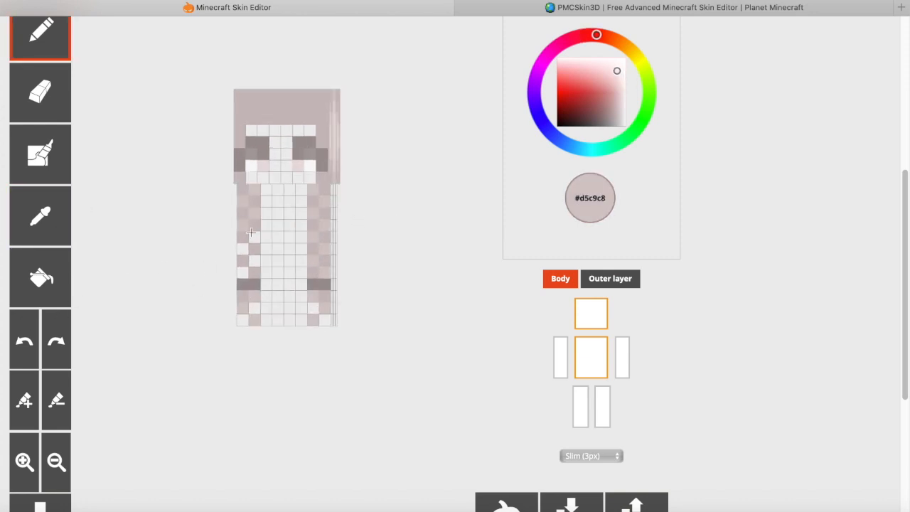
{"action": "left_click", "coordinate": [611, 278]}
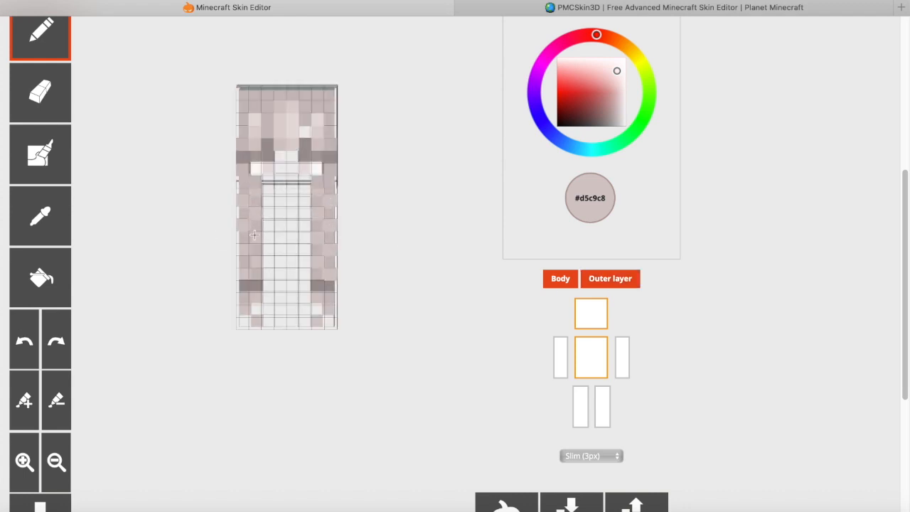
{"action": "left_click", "coordinate": [624, 87]}
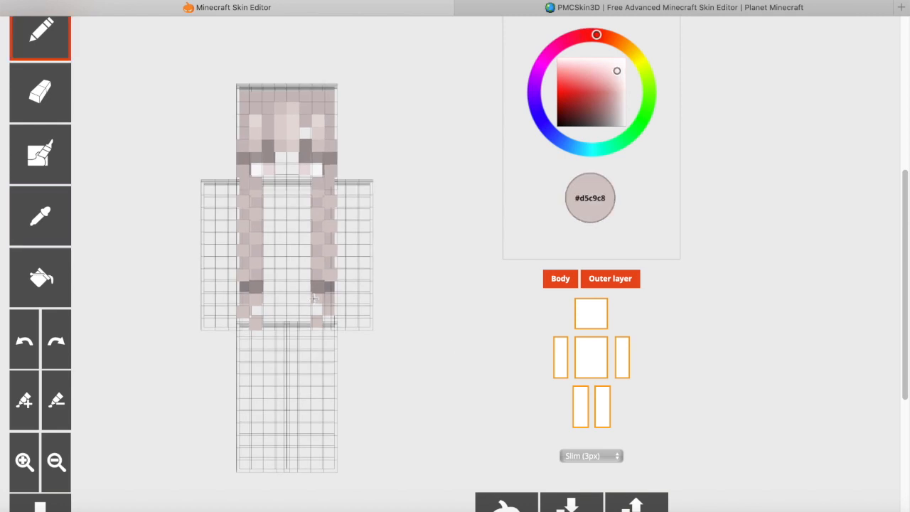
Paint pale blue-grey shading on the sleeves, on both base and outer layers
{"action": "left_click", "coordinate": [40, 93]}
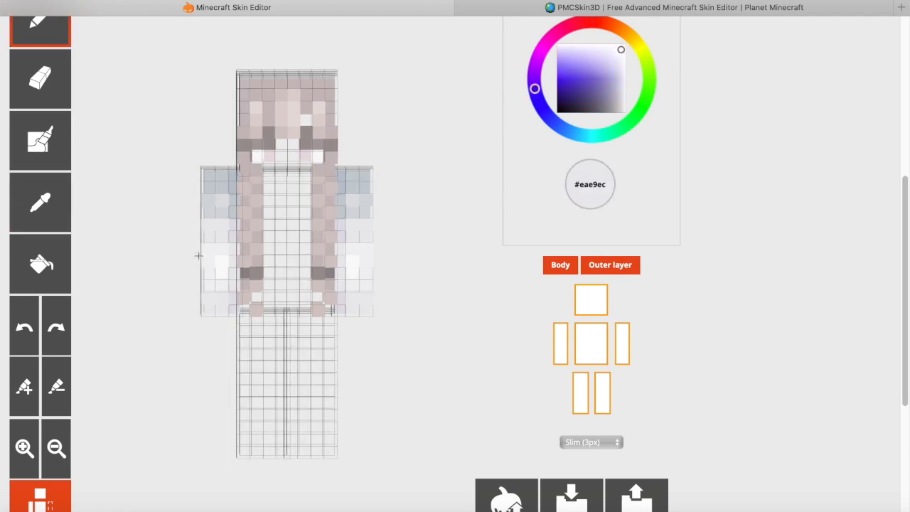
{"action": "left_click", "coordinate": [41, 203]}
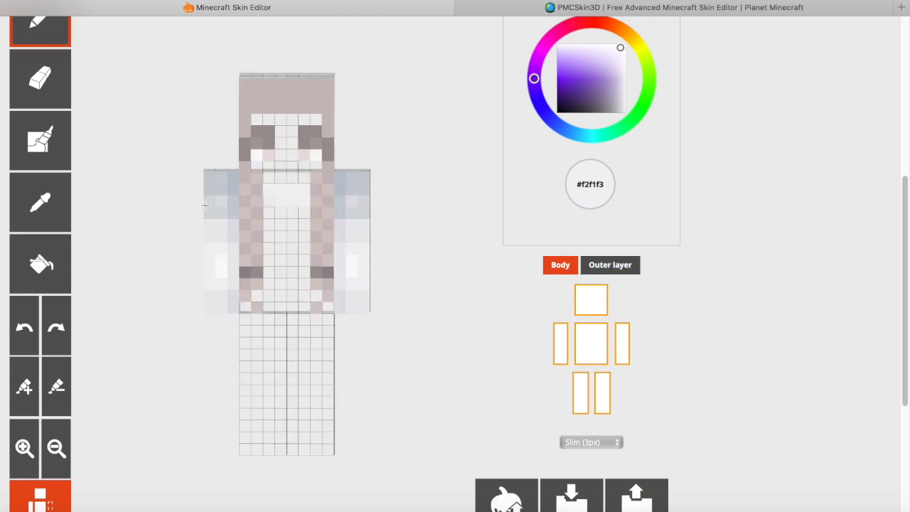
{"action": "left_click", "coordinate": [610, 265]}
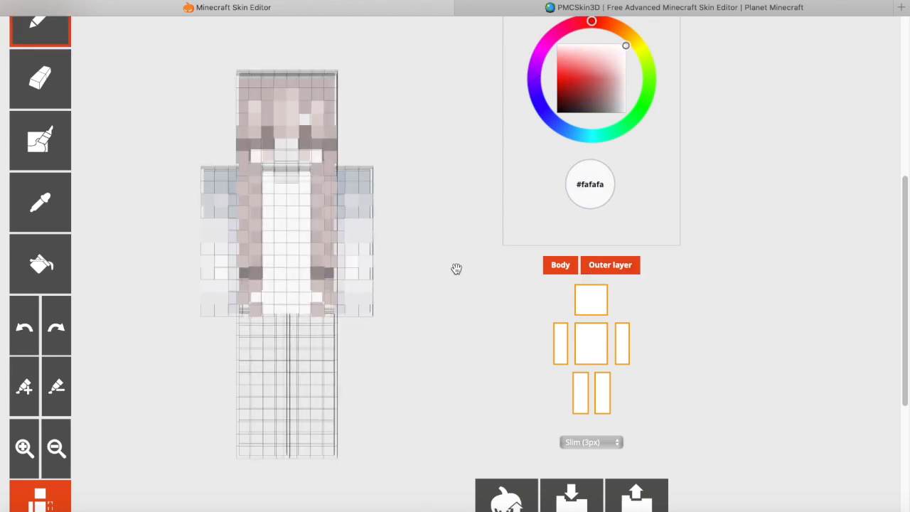
Sample a blue-grey shade and paint the chest of the top, ready for the skirt
{"action": "left_click", "coordinate": [39, 203]}
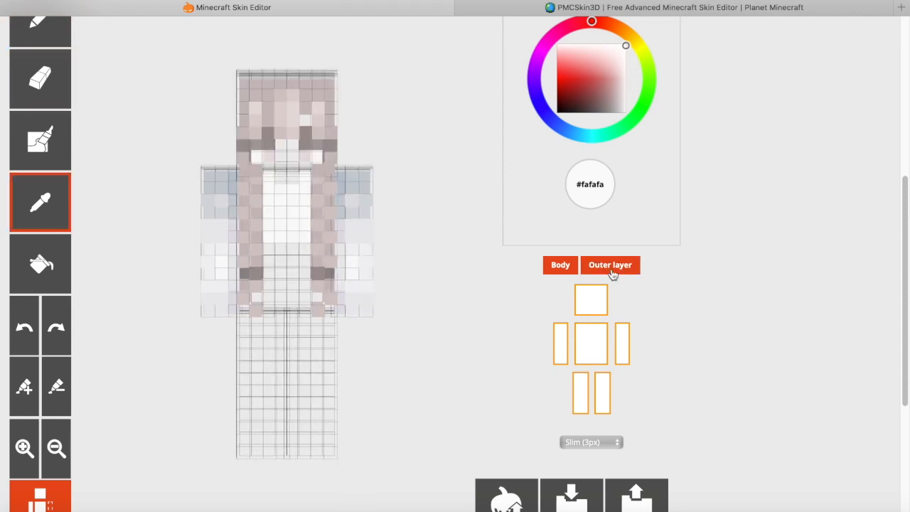
{"action": "left_click", "coordinate": [559, 265]}
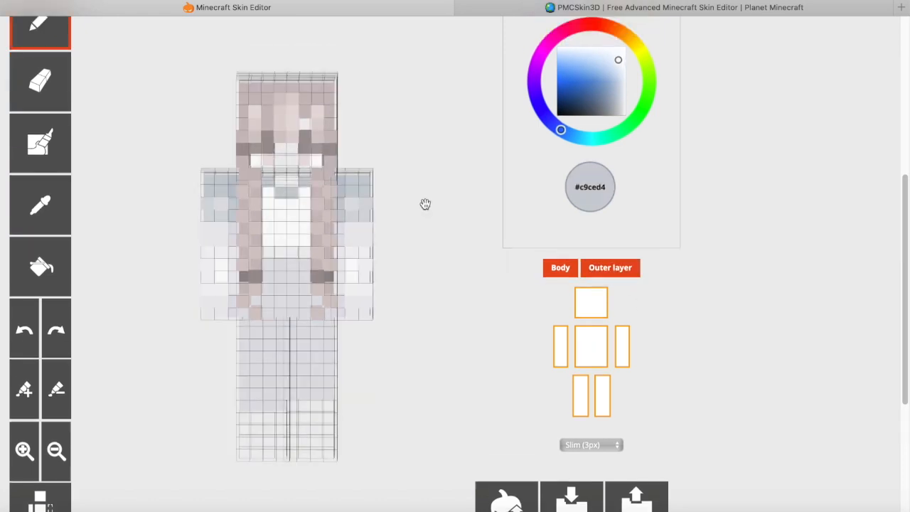
{"action": "left_click", "coordinate": [609, 268]}
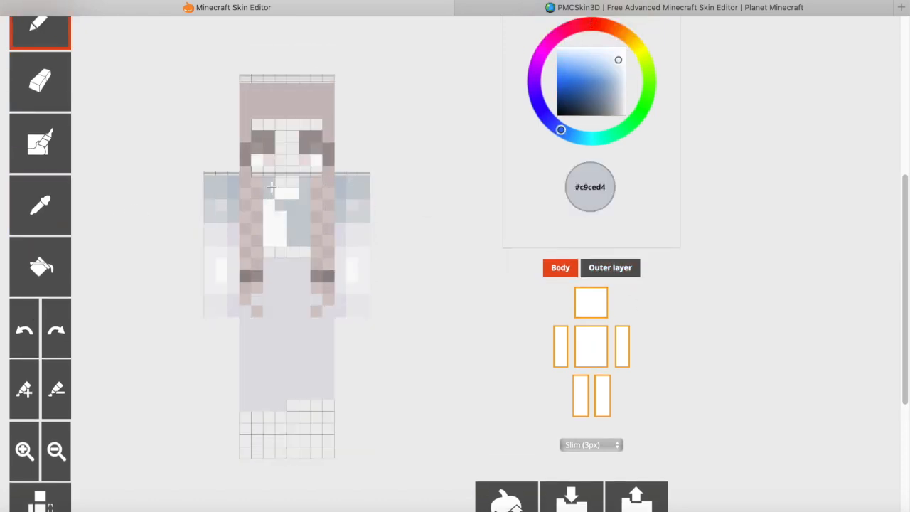
{"action": "left_click", "coordinate": [40, 205]}
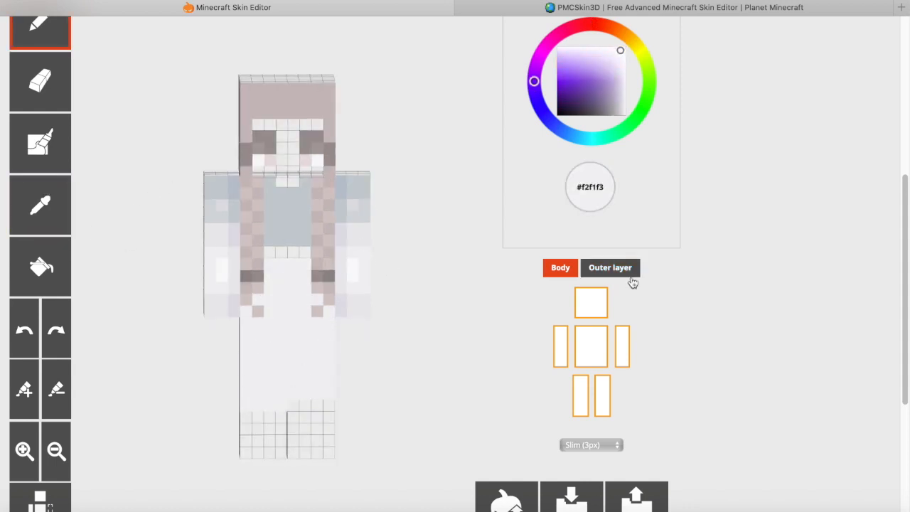
{"action": "left_click", "coordinate": [610, 267]}
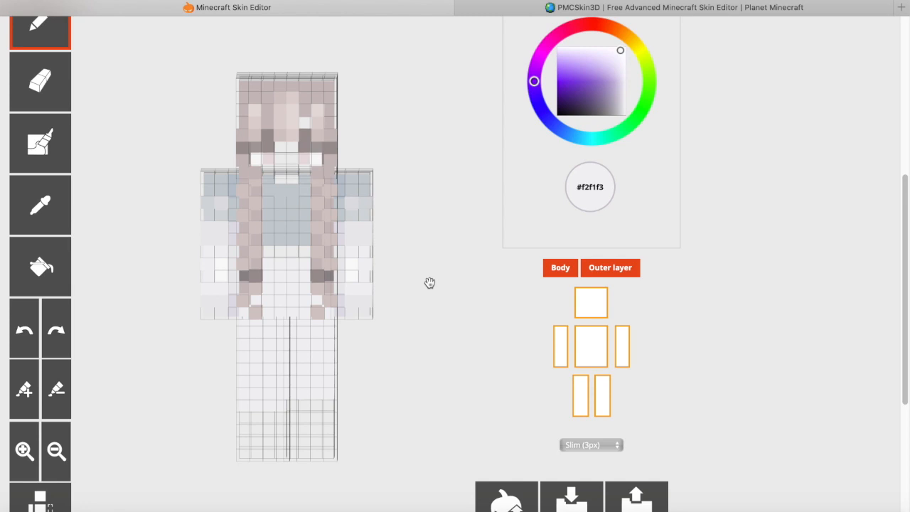
{"action": "left_click", "coordinate": [609, 267]}
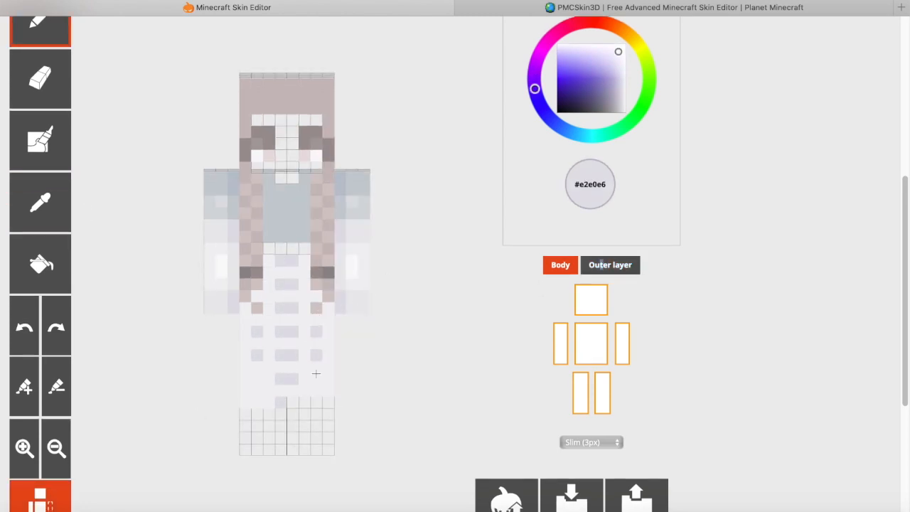
Shade the skirt and legs, erasing stray pixels on the base layer
{"action": "scroll", "scroll_direction": "down", "scroll_amount": 3}
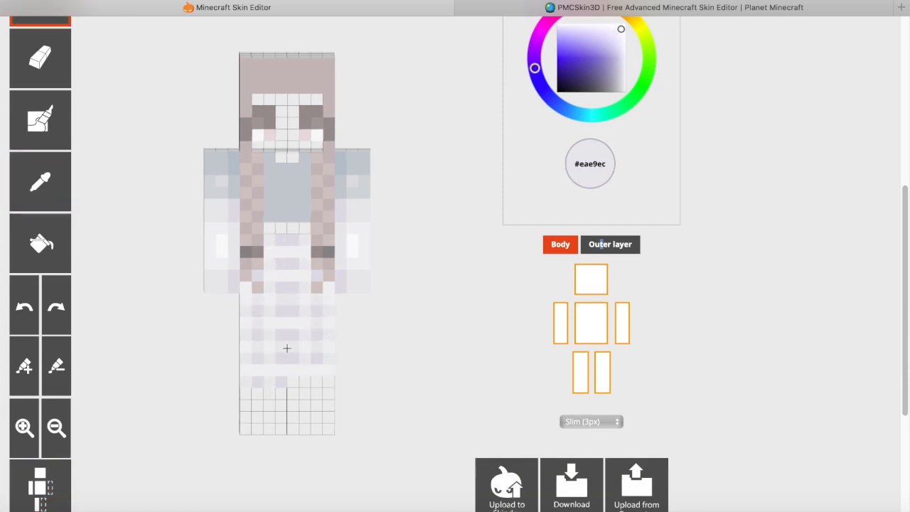
{"action": "left_click", "coordinate": [39, 181]}
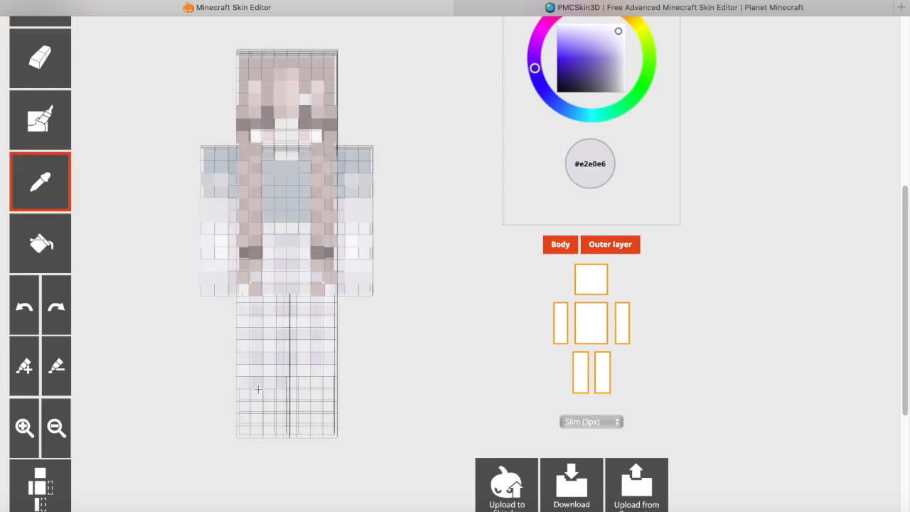
{"action": "left_click", "coordinate": [40, 59]}
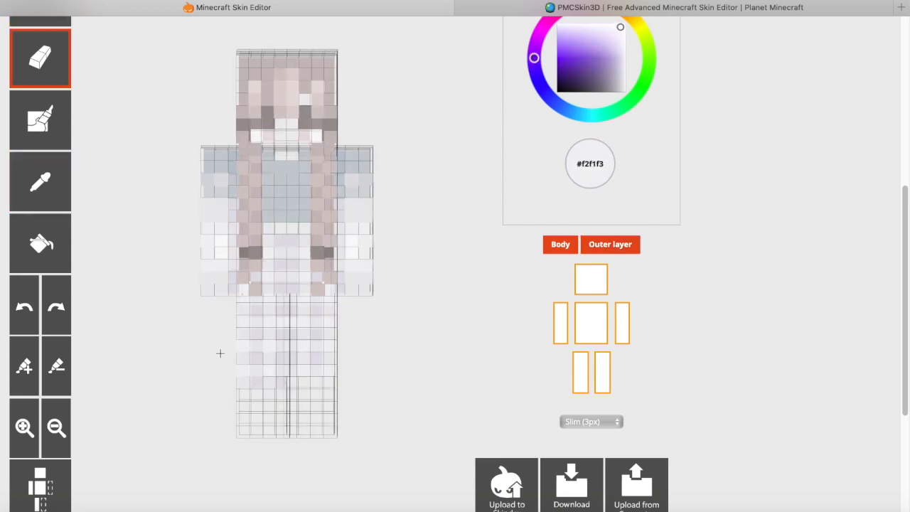
{"action": "left_click", "coordinate": [41, 182]}
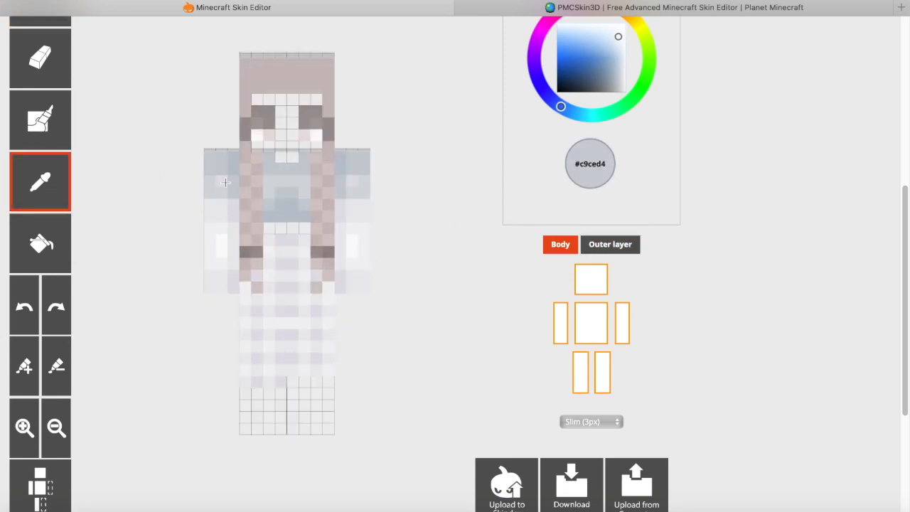
{"action": "left_click", "coordinate": [610, 244]}
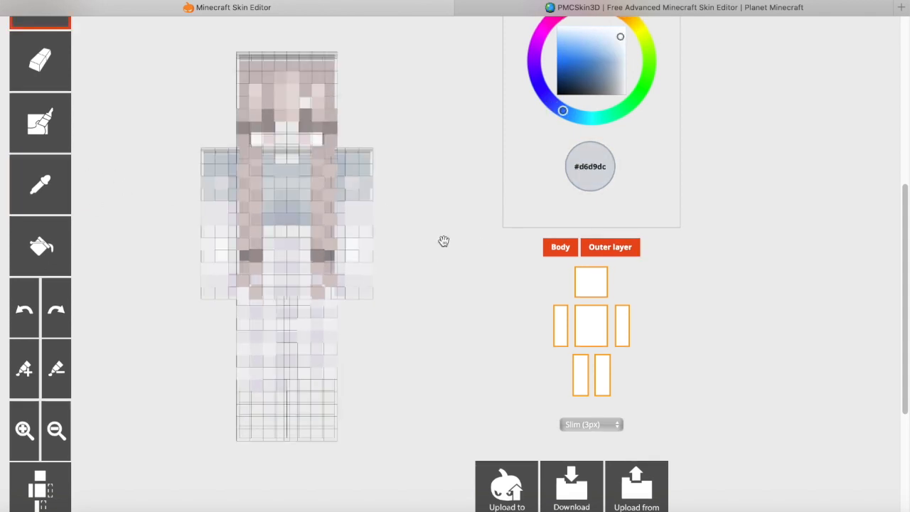
Paint white shoes on the feet and a pale blue-grey band across the hair
{"action": "left_click", "coordinate": [622, 53]}
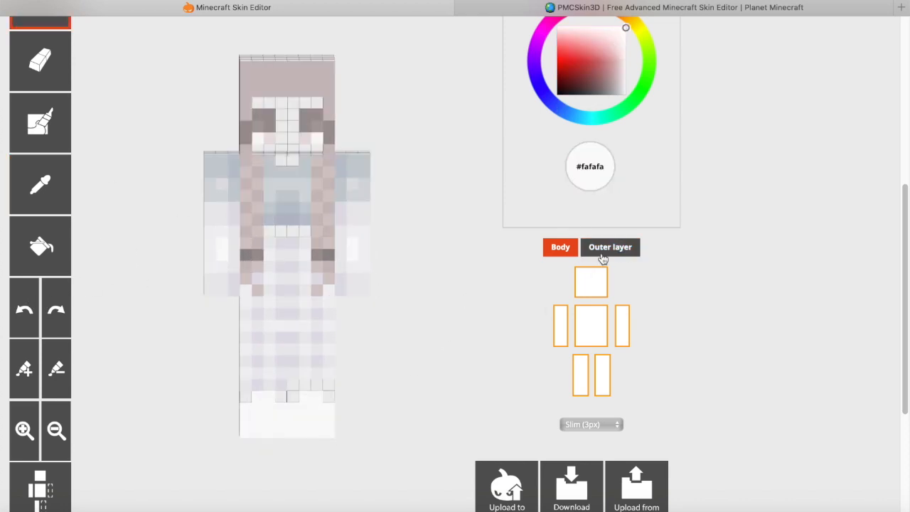
{"action": "left_click", "coordinate": [611, 247]}
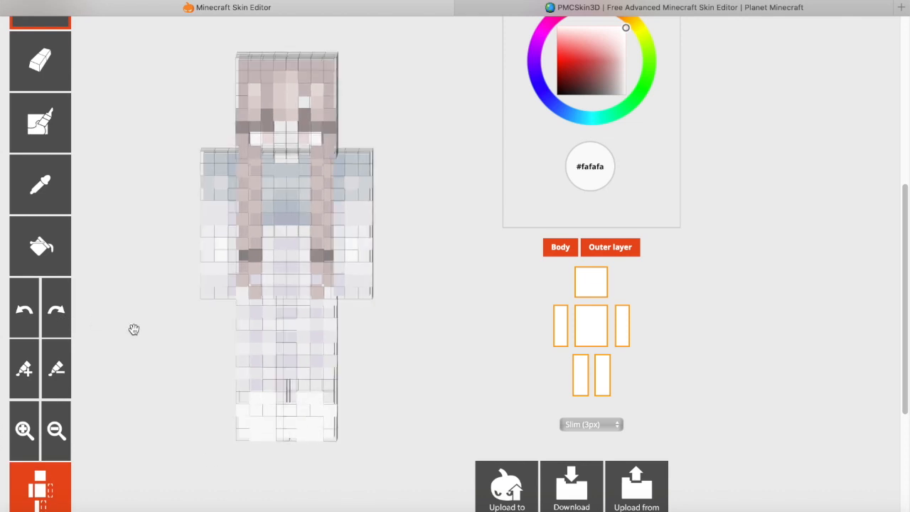
{"action": "left_click", "coordinate": [534, 61]}
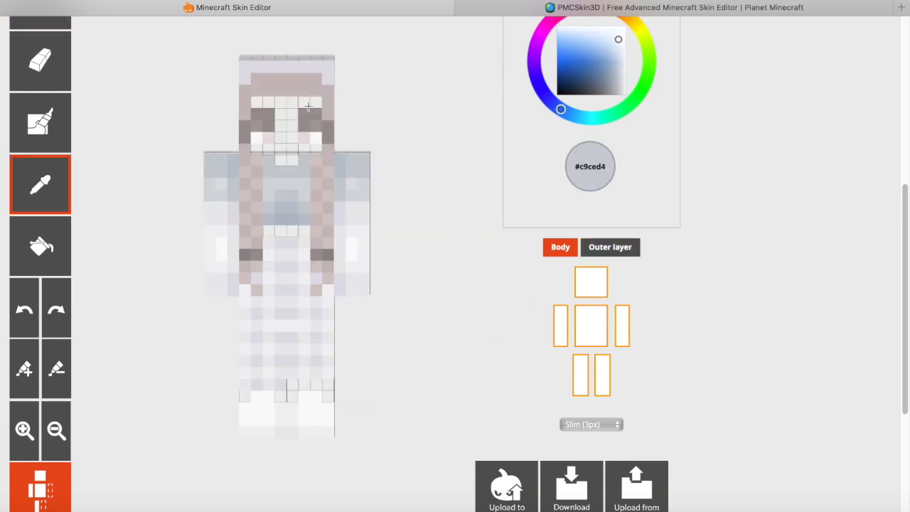
{"action": "left_click", "coordinate": [610, 247]}
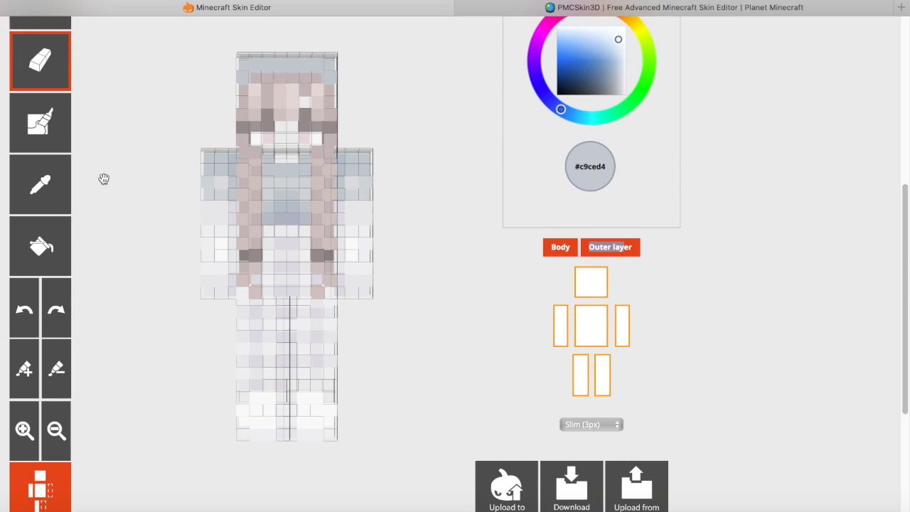
{"action": "left_click", "coordinate": [40, 184]}
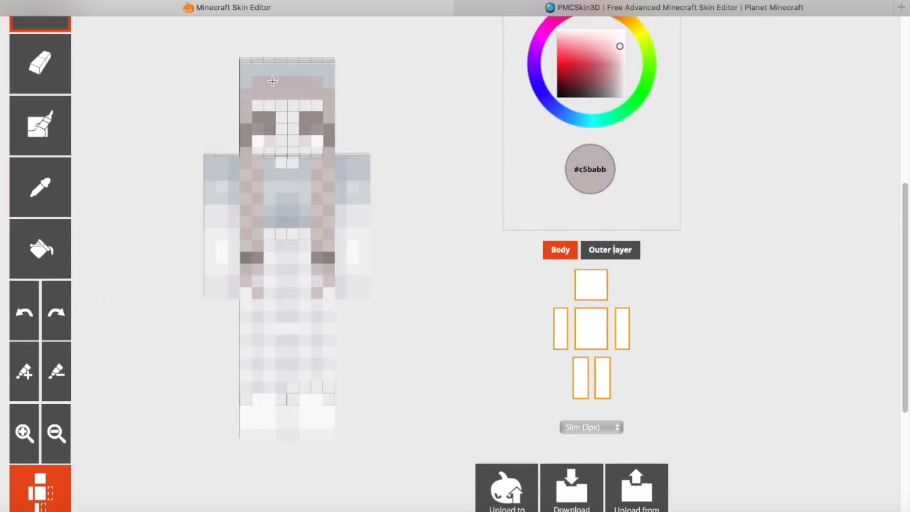
{"action": "left_click", "coordinate": [610, 250]}
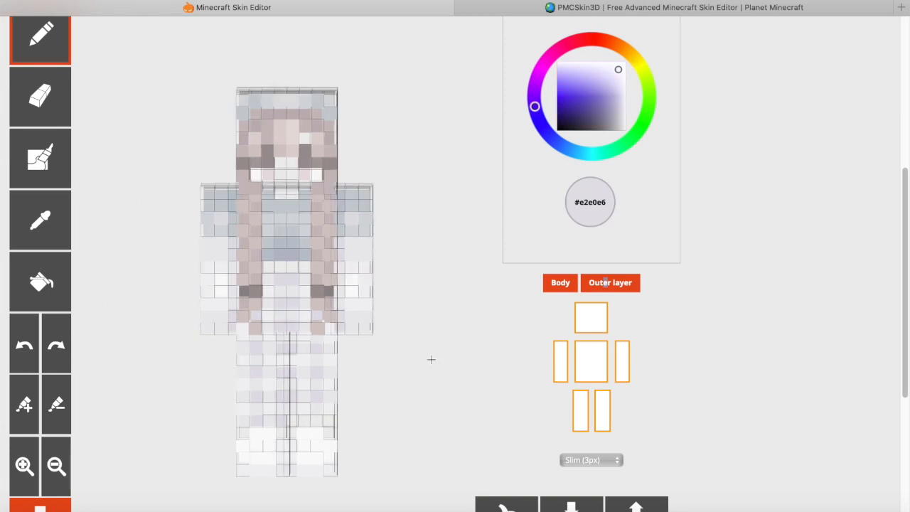
Paint light pink blush on the cheeks plus pink touches at waist and shoes
{"action": "scroll", "scroll_direction": "down", "scroll_amount": 3}
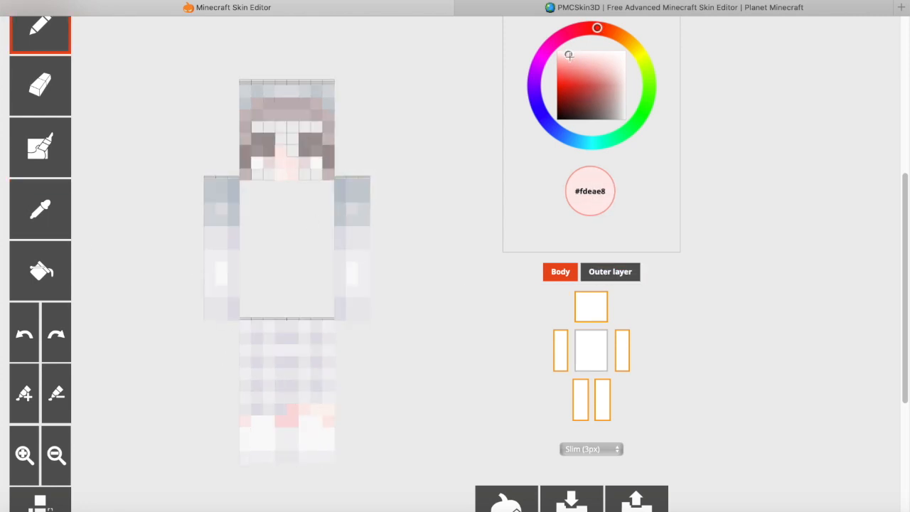
{"action": "left_click", "coordinate": [610, 271]}
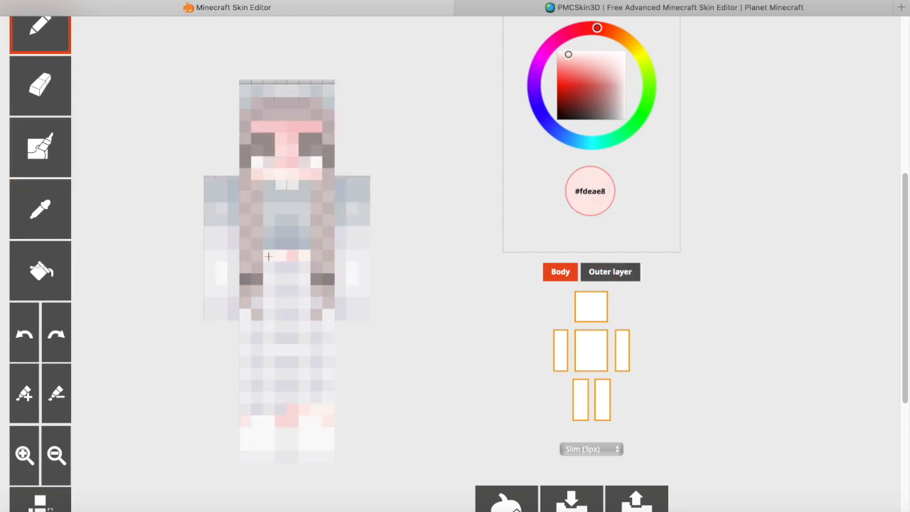
{"action": "left_click", "coordinate": [40, 85]}
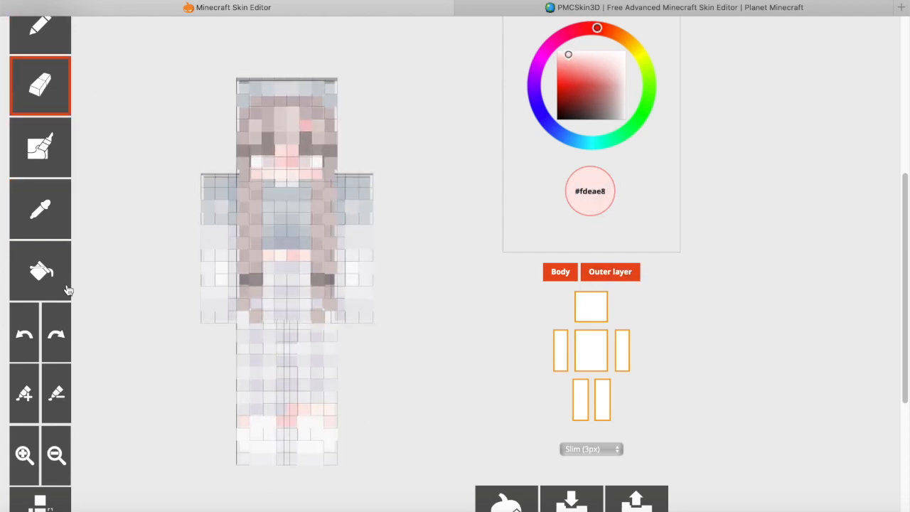
{"action": "left_click", "coordinate": [40, 33]}
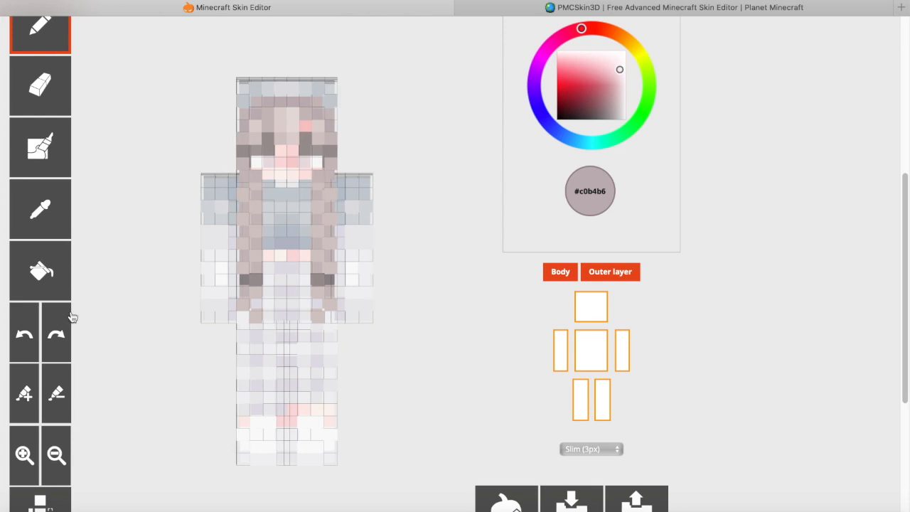
{"action": "left_click", "coordinate": [609, 272]}
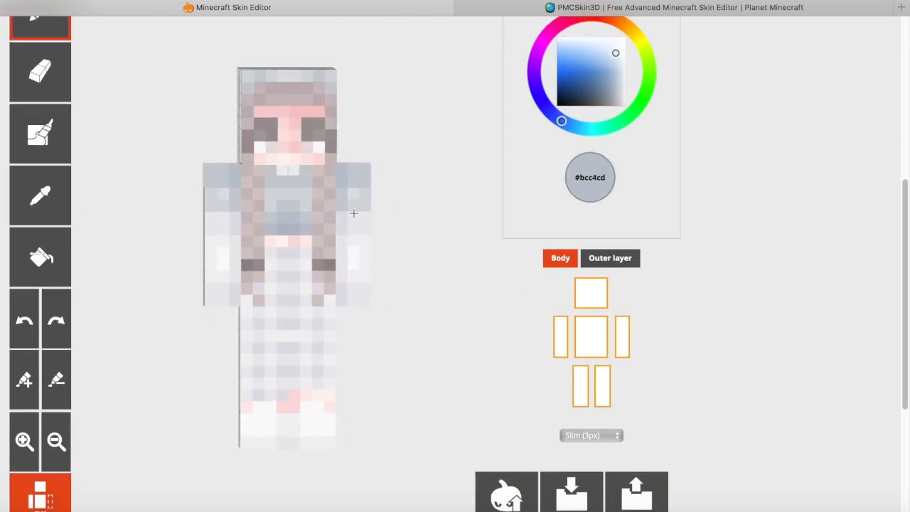
Toggle the outer layer to compare, then pick the eyedropper and show only the head
{"action": "left_click", "coordinate": [610, 258]}
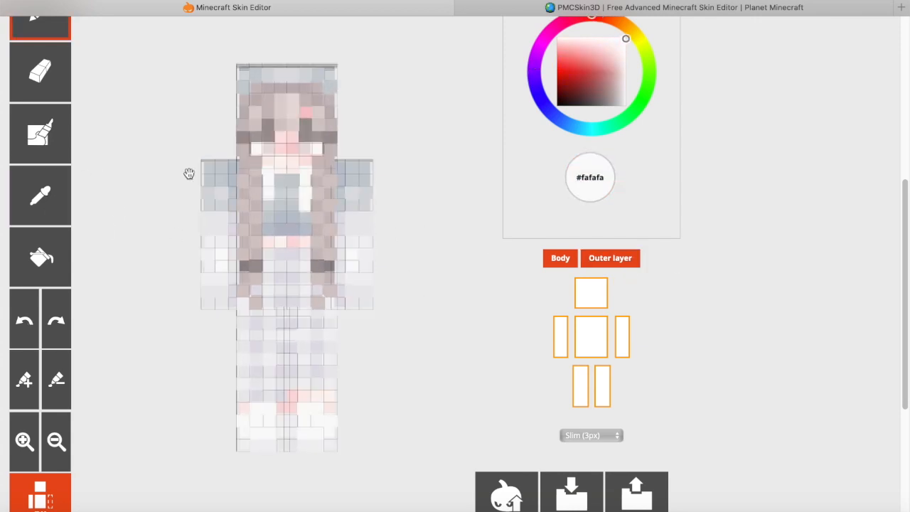
{"action": "left_click", "coordinate": [534, 71]}
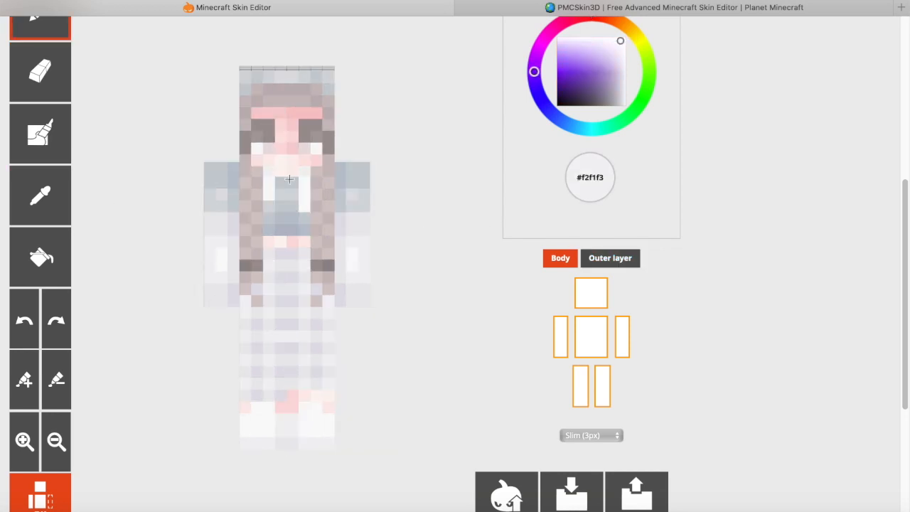
{"action": "left_click", "coordinate": [610, 258]}
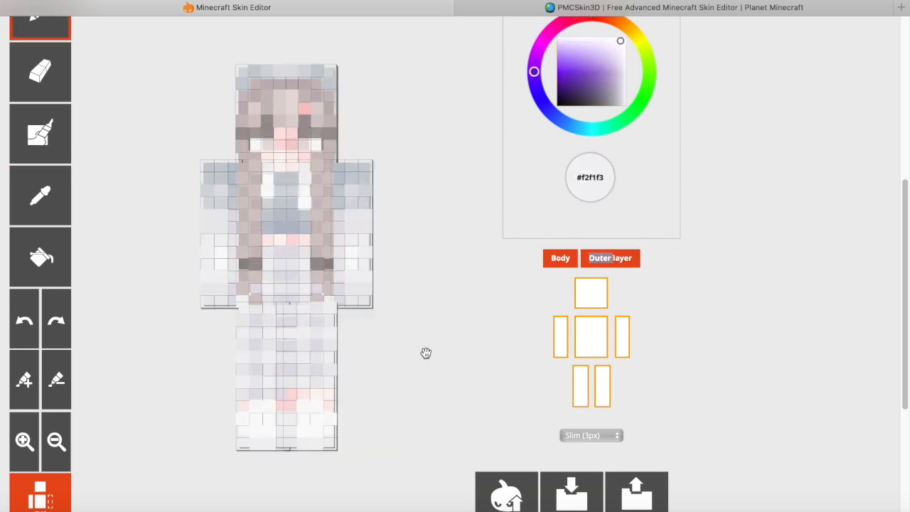
{"action": "left_click", "coordinate": [560, 258]}
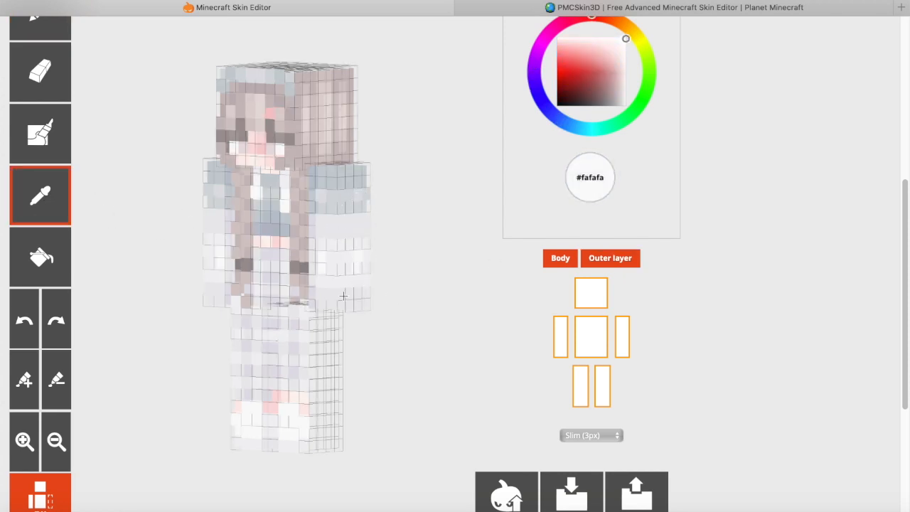
{"action": "left_click", "coordinate": [296, 139]}
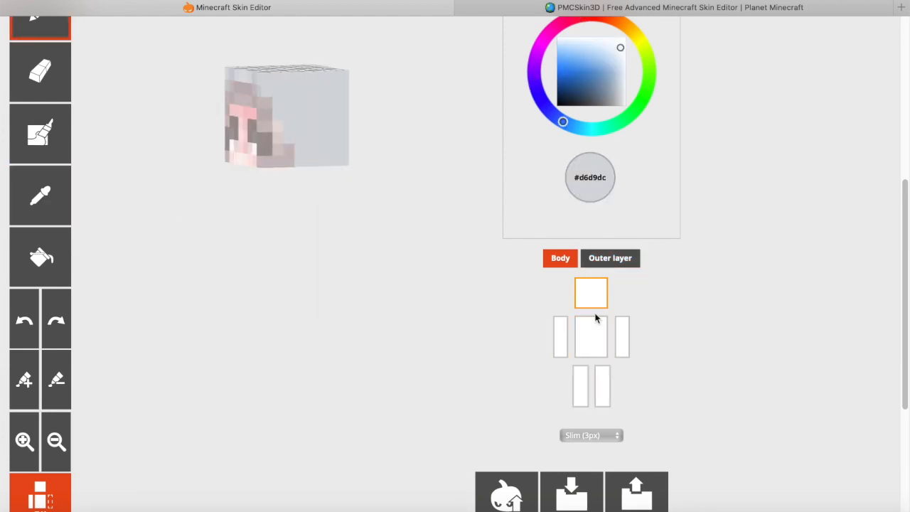
Hide one arm and paint its side pixels with sampled grey top and pink tones
{"action": "left_click", "coordinate": [591, 335]}
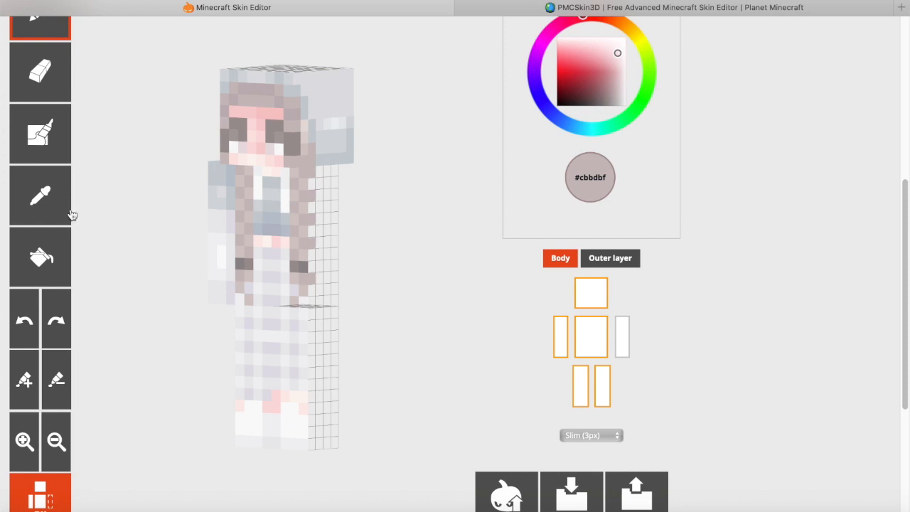
{"action": "left_click", "coordinate": [609, 258]}
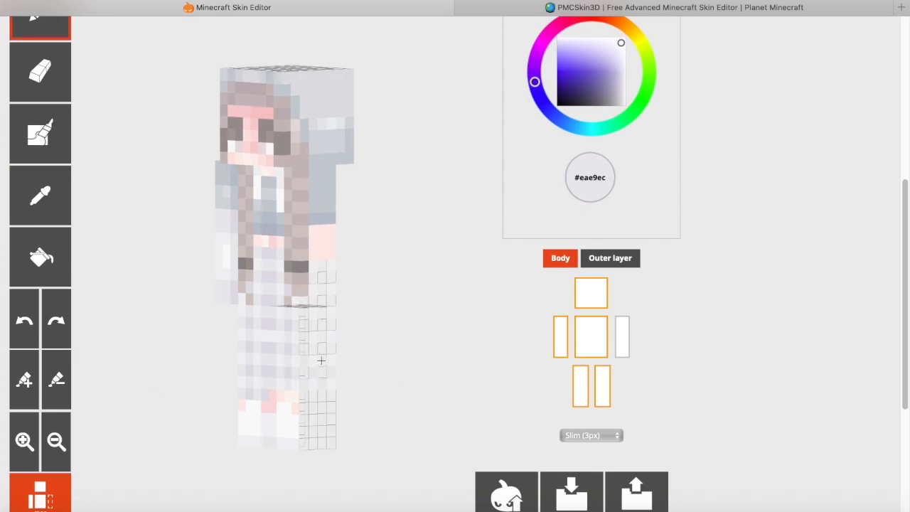
{"action": "left_click", "coordinate": [40, 72]}
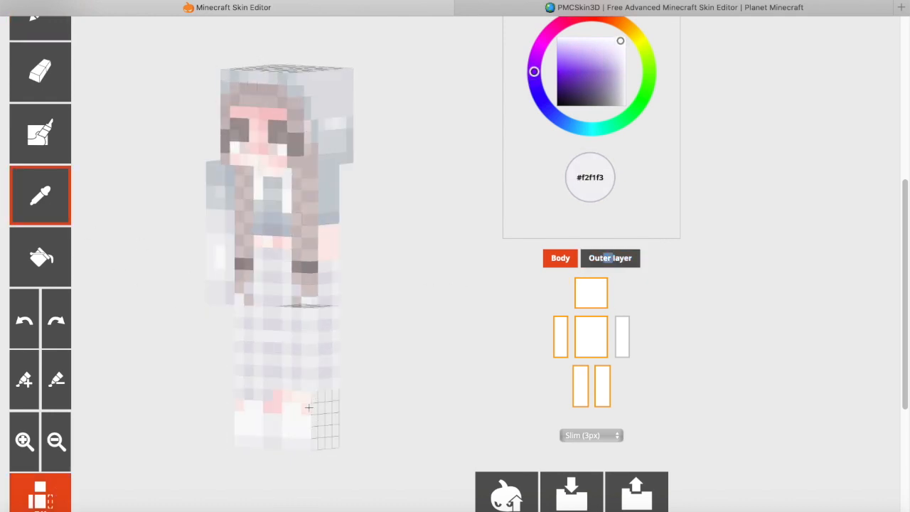
{"action": "left_click", "coordinate": [559, 257]}
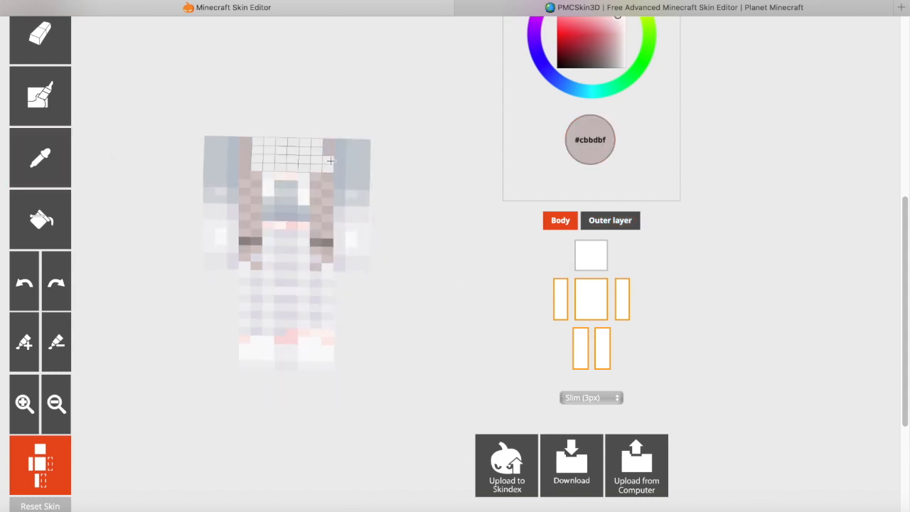
Paint the torso side beside the braids using sampled hair and pale top colours
{"action": "left_click", "coordinate": [561, 83]}
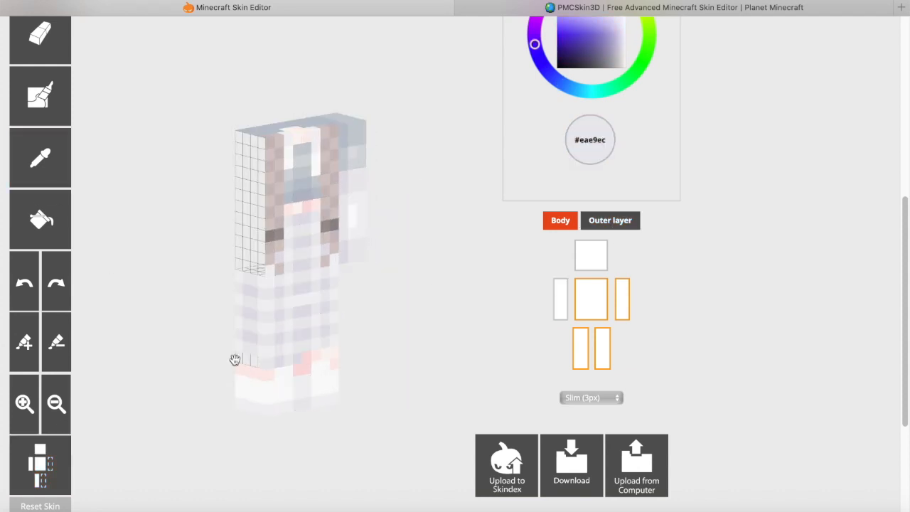
{"action": "left_click", "coordinate": [609, 219]}
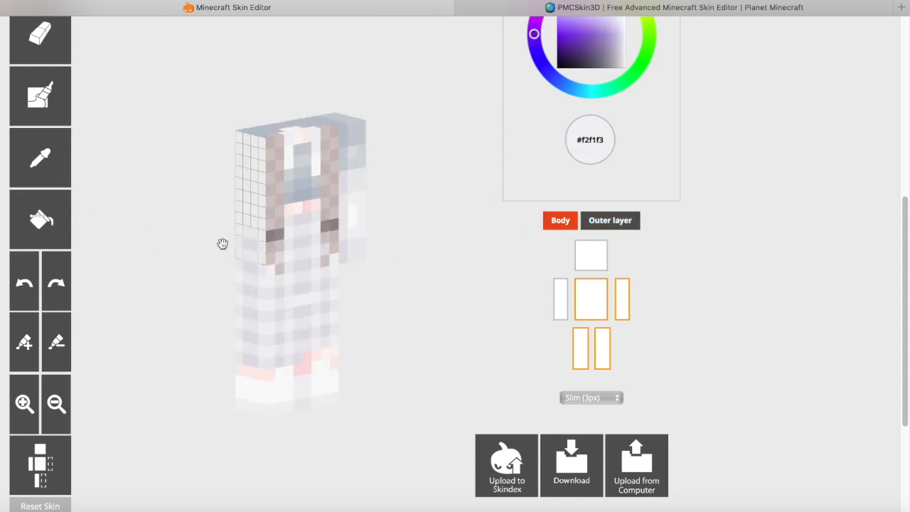
{"action": "left_click", "coordinate": [40, 157]}
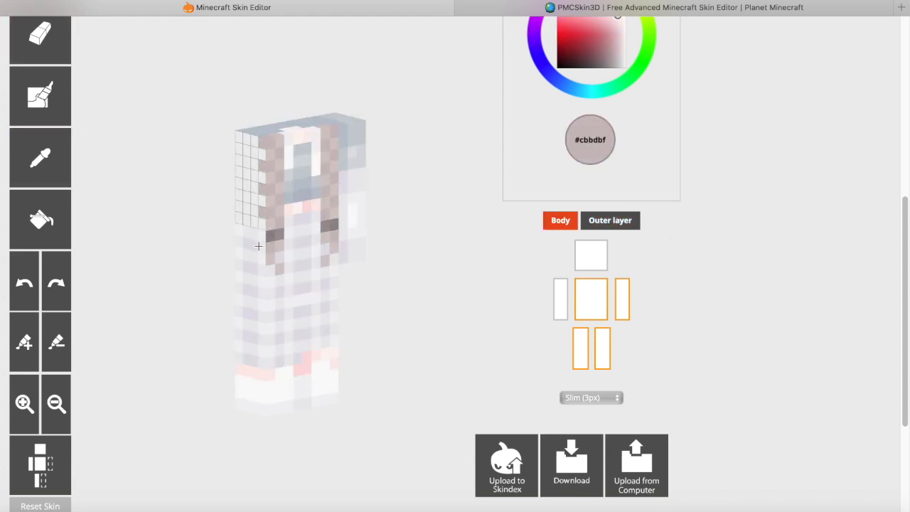
{"action": "left_click", "coordinate": [609, 220]}
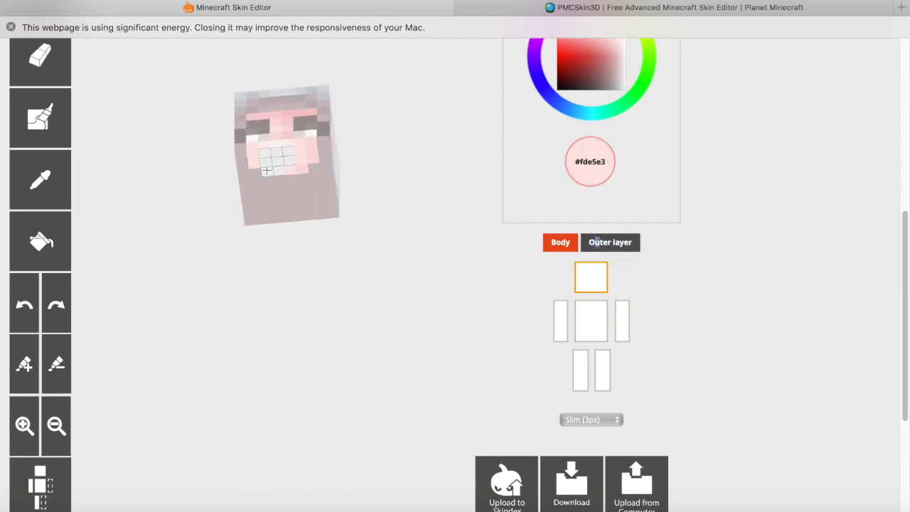
Paint pale pink pixels around the mouth, then show the outer layer and all parts
{"action": "left_click", "coordinate": [40, 179]}
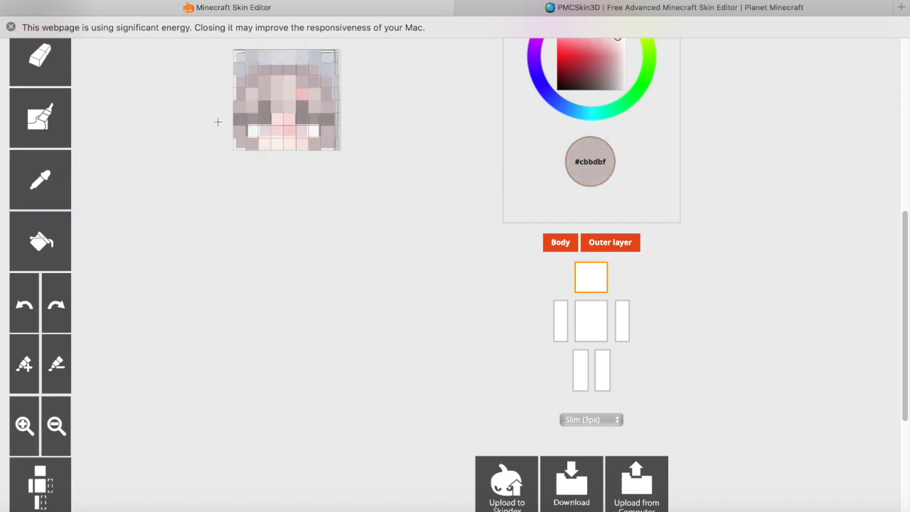
{"action": "left_click", "coordinate": [40, 61]}
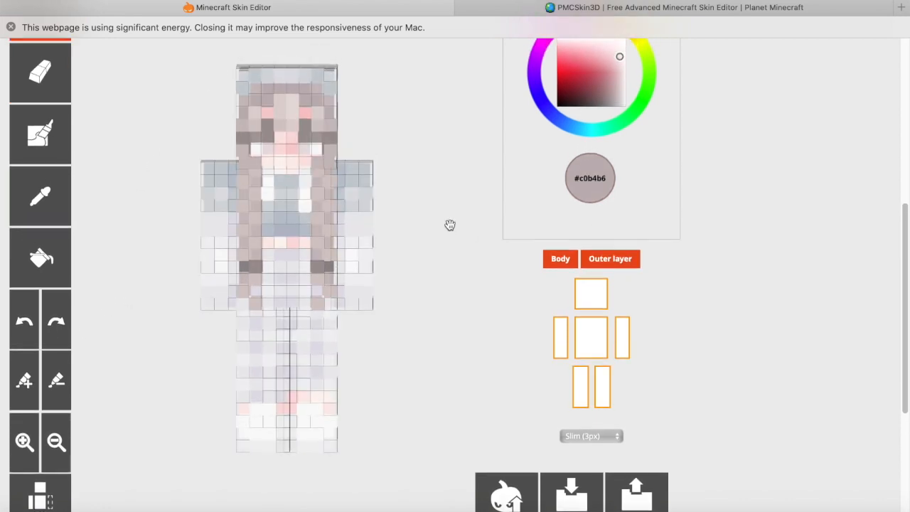
{"action": "left_click", "coordinate": [39, 72]}
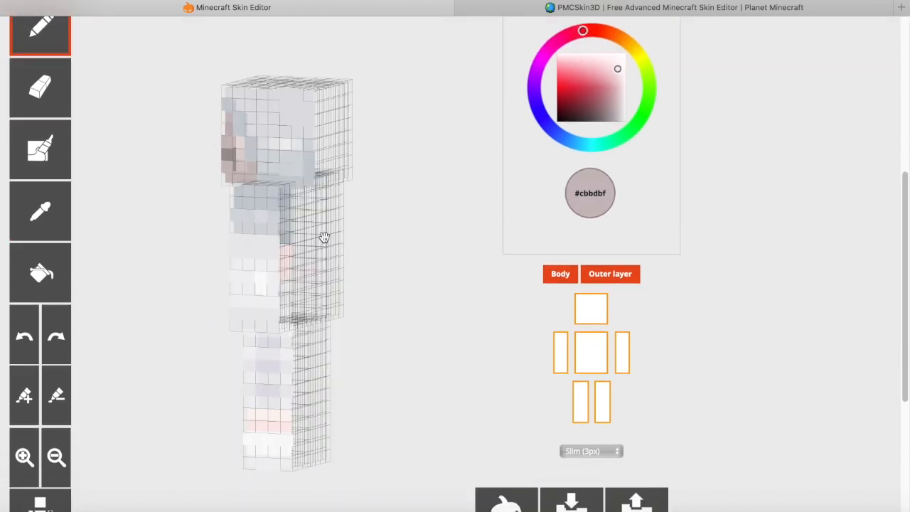
Isolate the head and paint its top and underside with sampled pale greys
{"action": "left_click", "coordinate": [609, 274]}
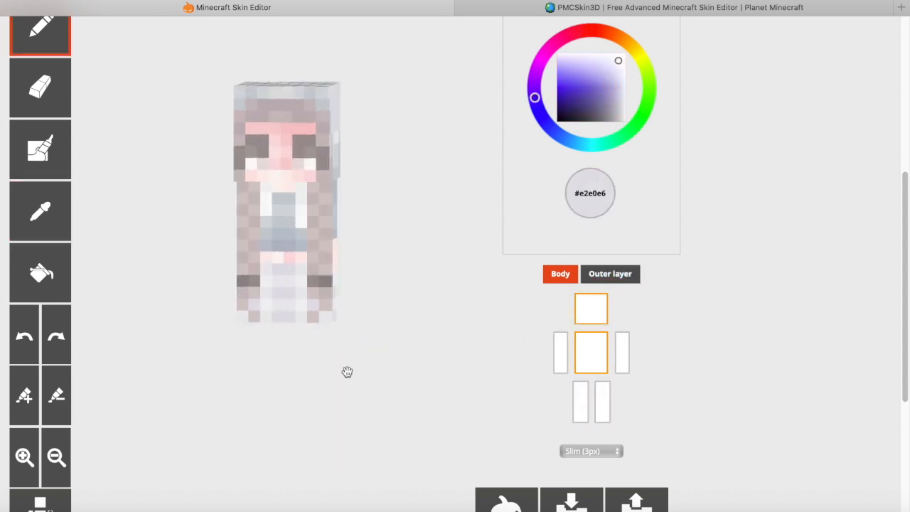
{"action": "left_click", "coordinate": [40, 211]}
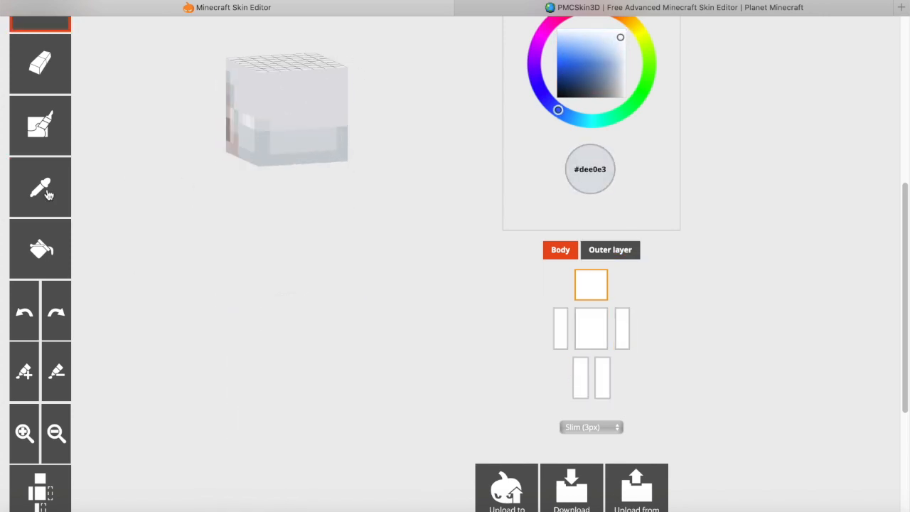
{"action": "left_click", "coordinate": [610, 250]}
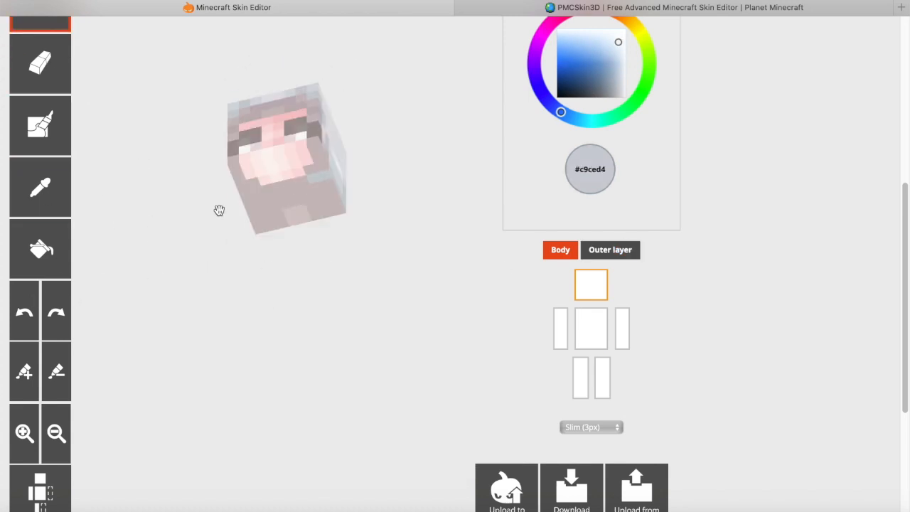
{"action": "left_click", "coordinate": [609, 249]}
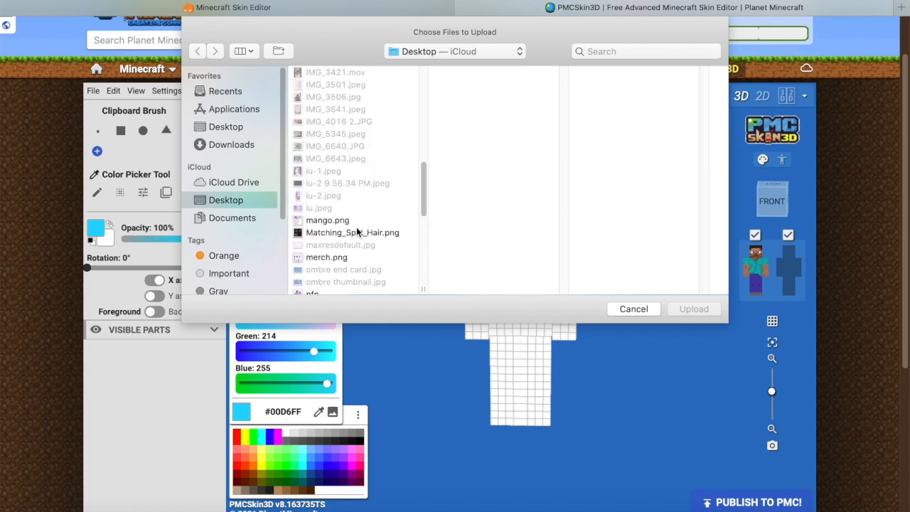
Upload the skin PNG into PMCSkin3D to view it on the 3D model
{"action": "left_click", "coordinate": [633, 308]}
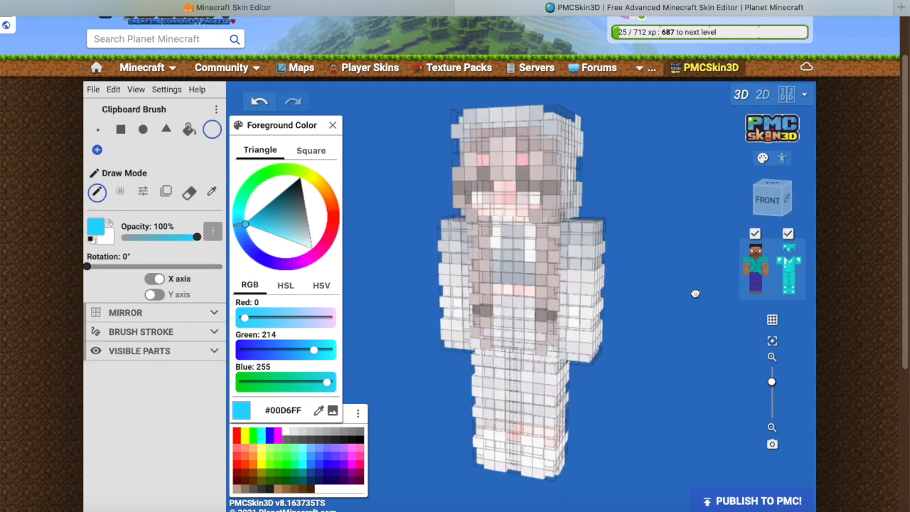
{"action": "left_click", "coordinate": [788, 234]}
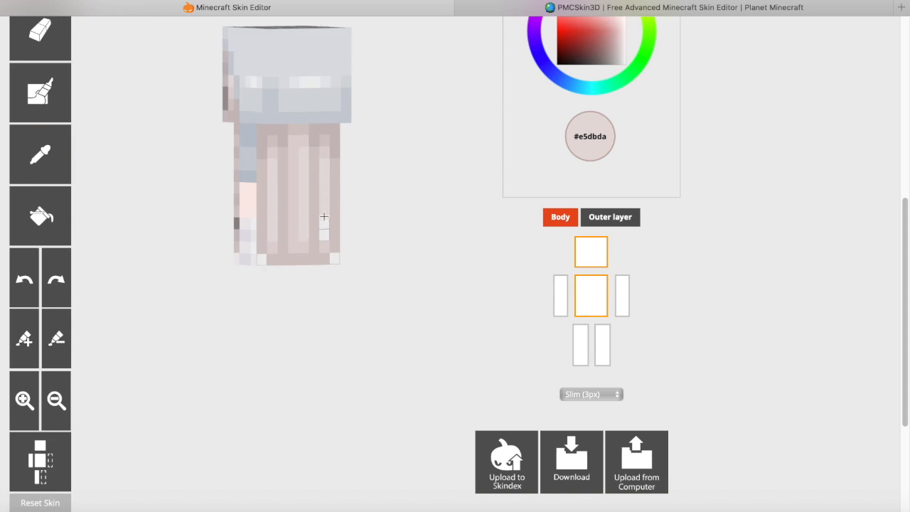
Show the torso's outer layer, sample a pale shade, and isolate the head
{"action": "left_click", "coordinate": [610, 217]}
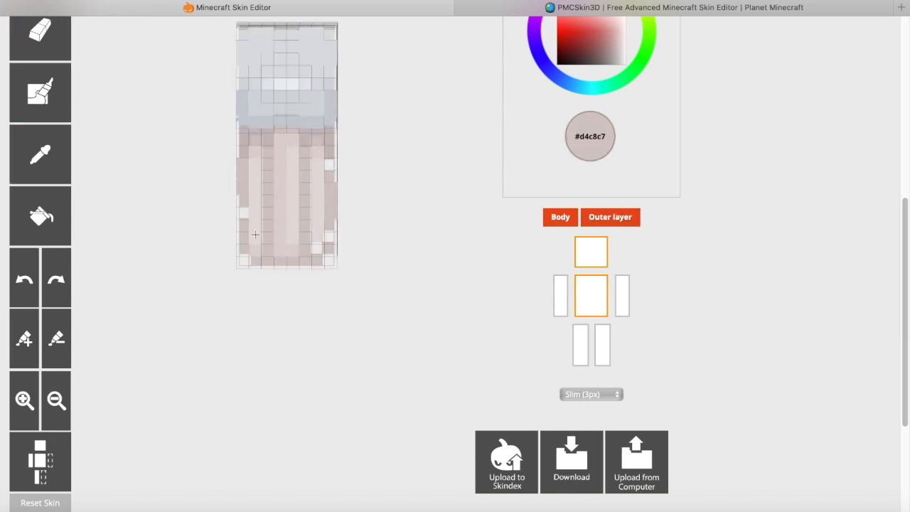
{"action": "left_click", "coordinate": [40, 154]}
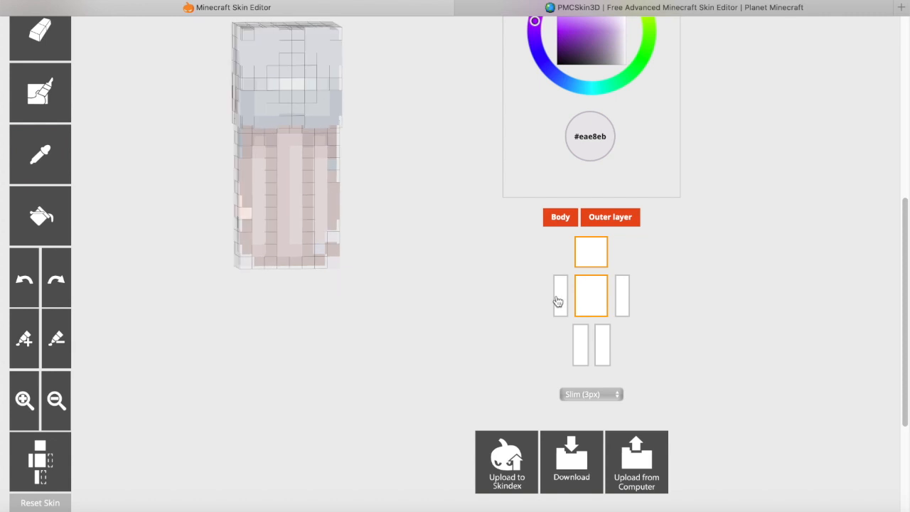
{"action": "left_click", "coordinate": [39, 154]}
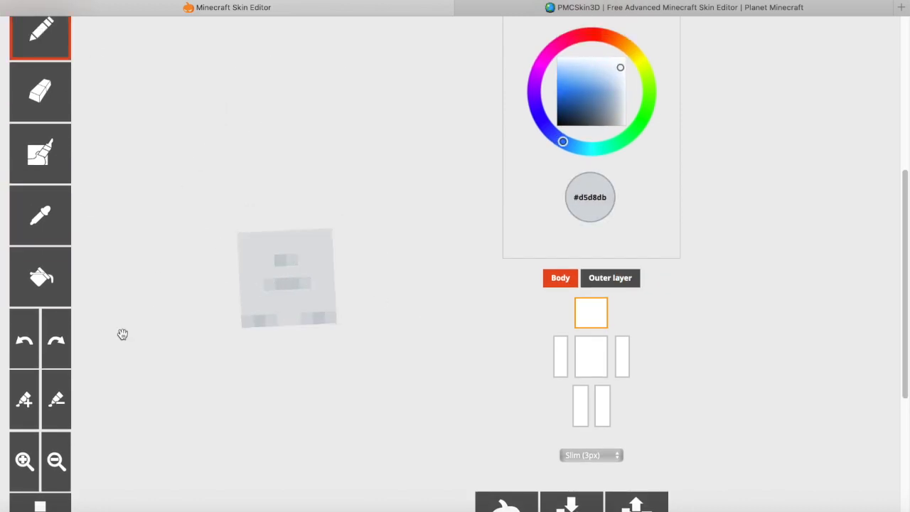
Isolate the torso and show its outer layer with braids and grey-blue top
{"action": "left_click", "coordinate": [561, 277]}
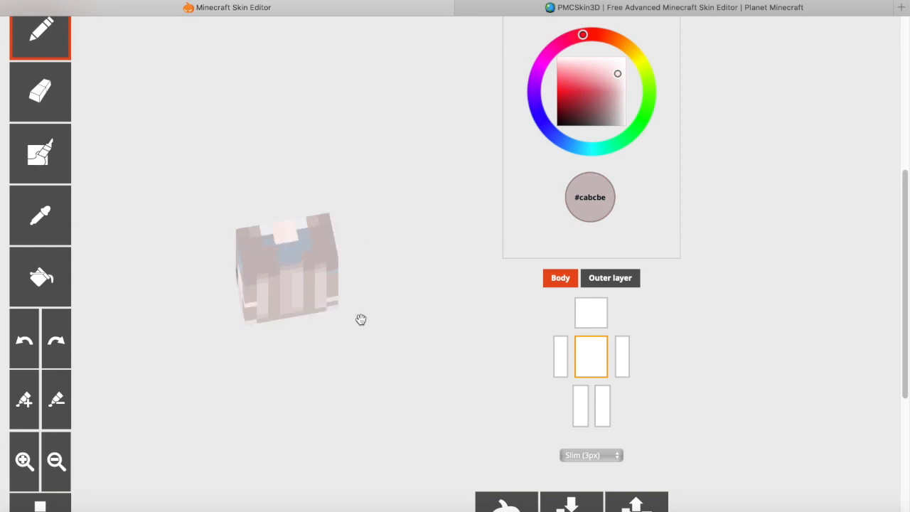
{"action": "left_click", "coordinate": [610, 277]}
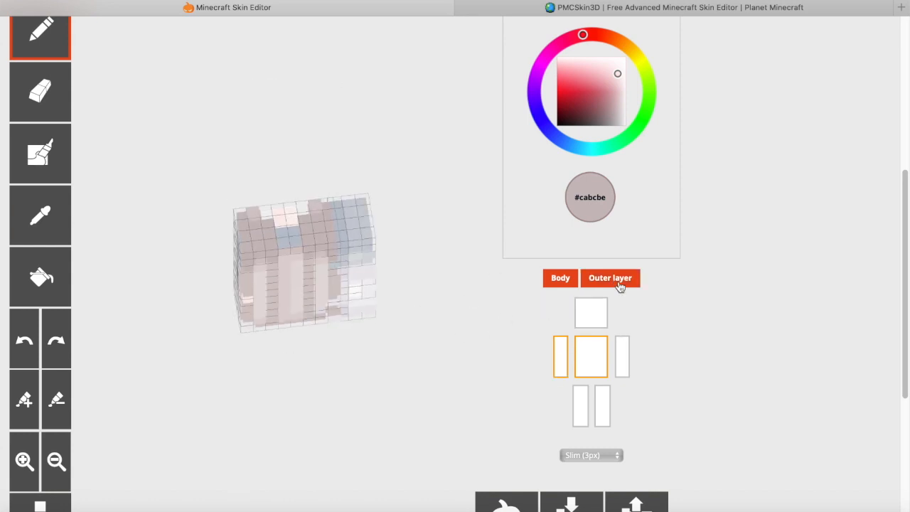